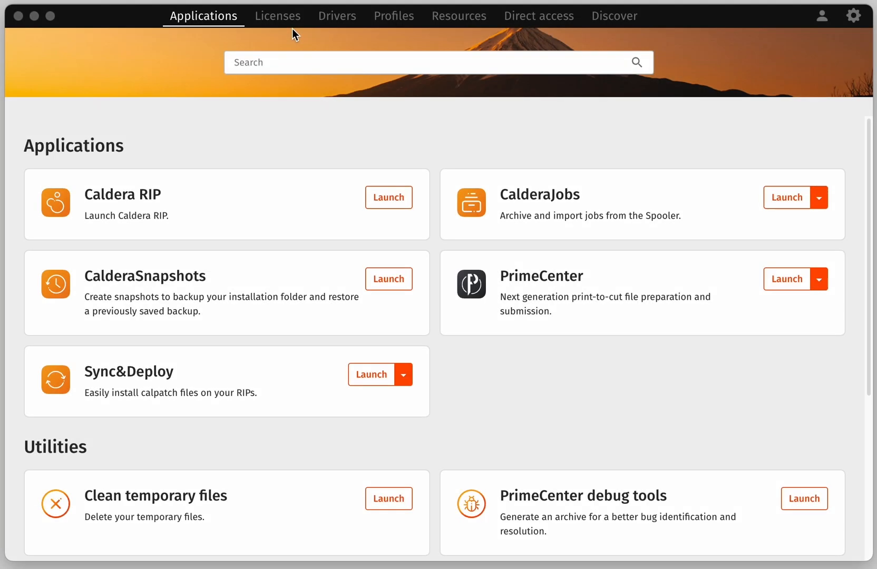
mouse_move(288, 24)
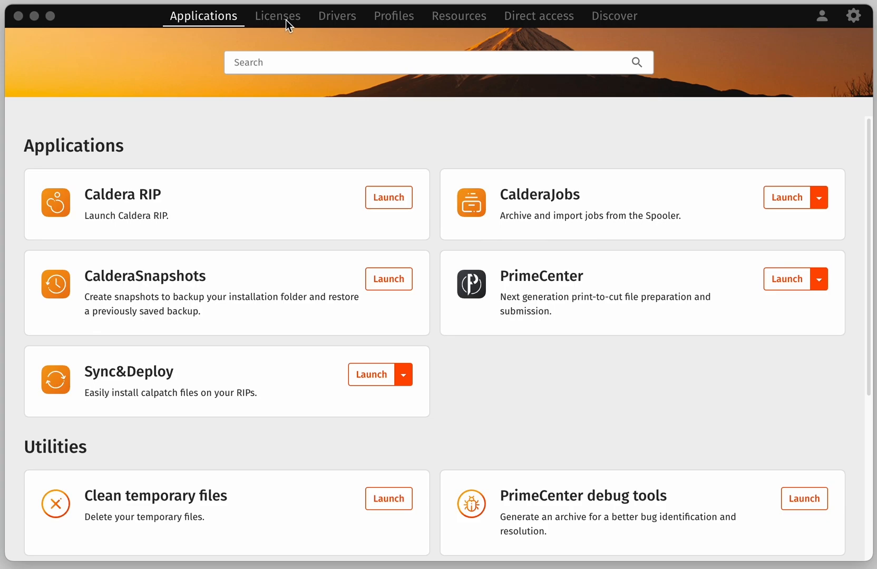
mouse_move(286, 26)
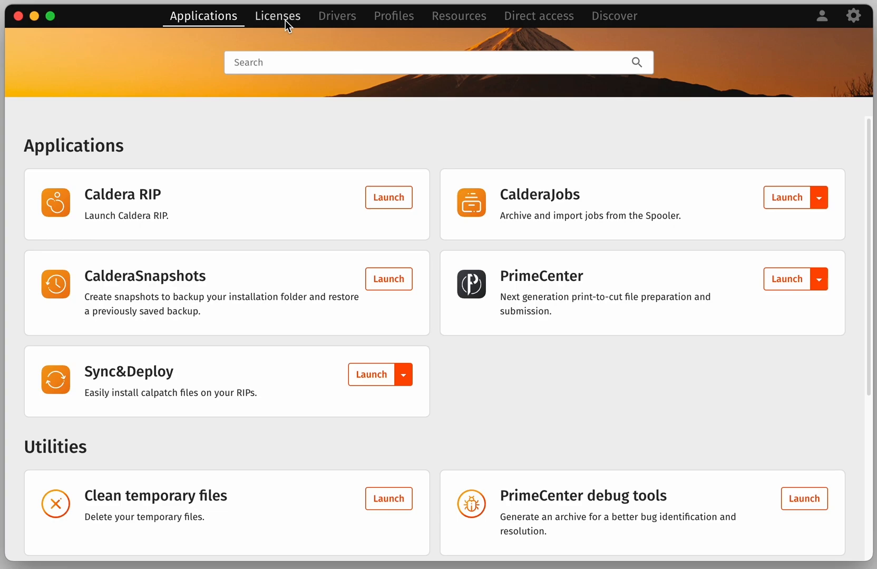
- Start a new license registration with access number and dongle/HostID code, fetch its contents, and continue to printer selection
click(277, 16)
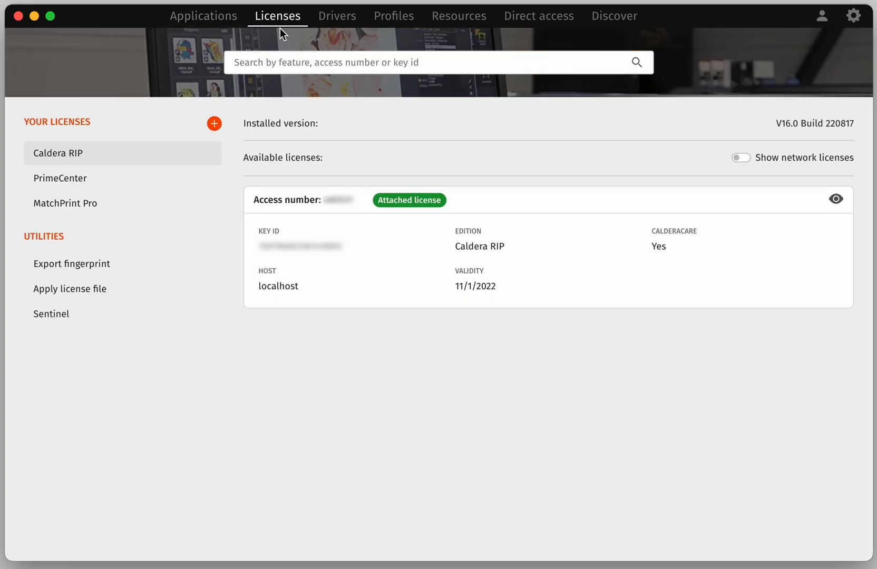
click(214, 123)
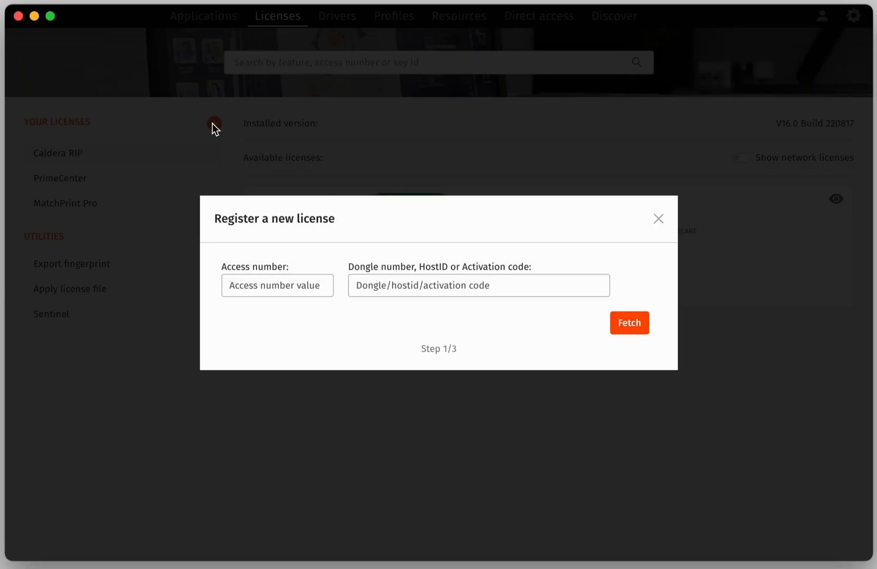
mouse_move(250, 273)
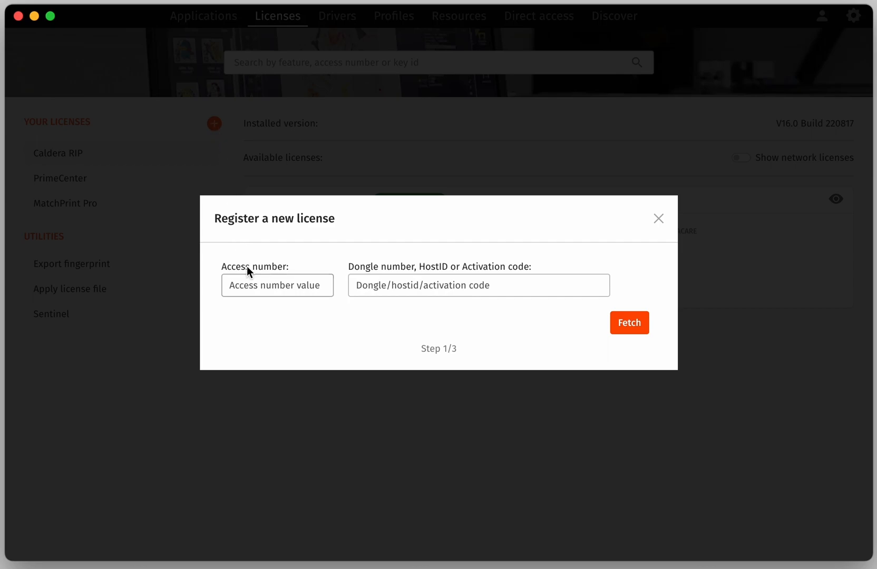
click(277, 286)
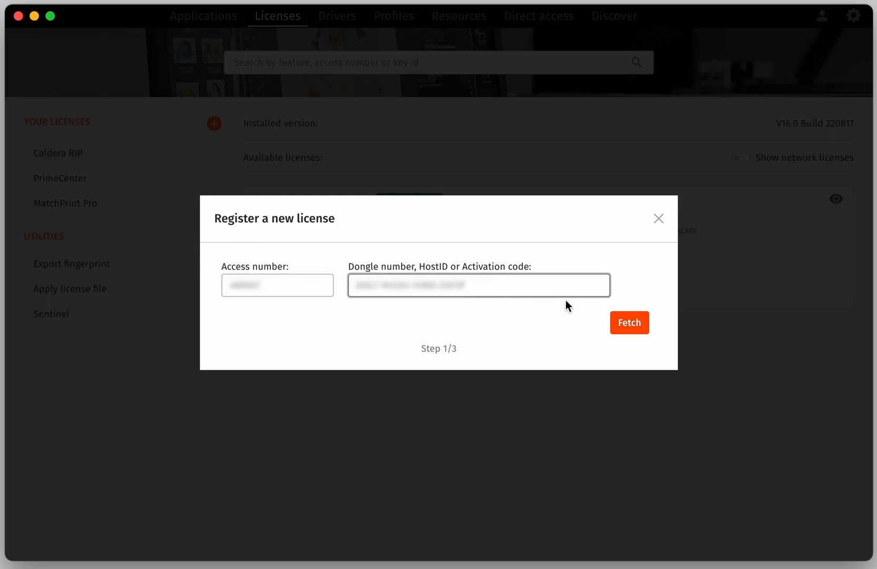
click(629, 322)
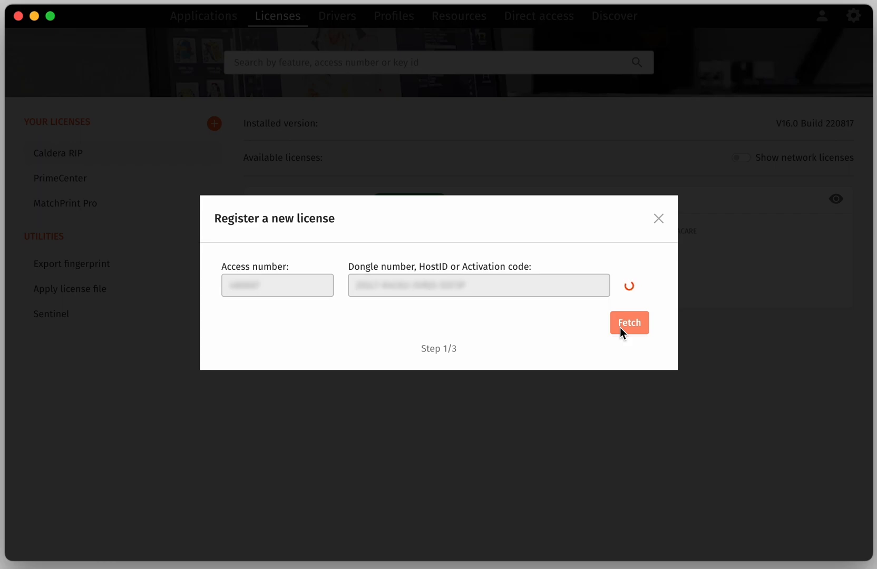
click(629, 322)
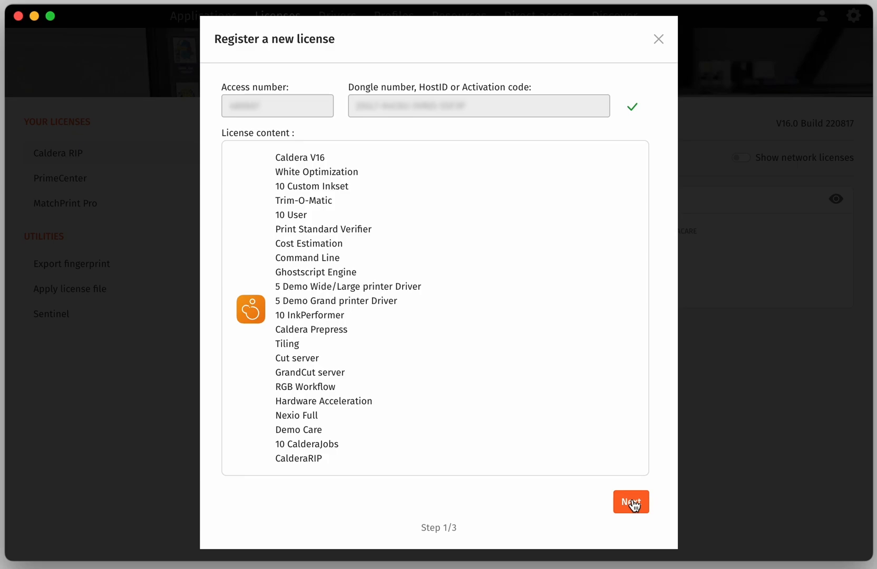
click(632, 502)
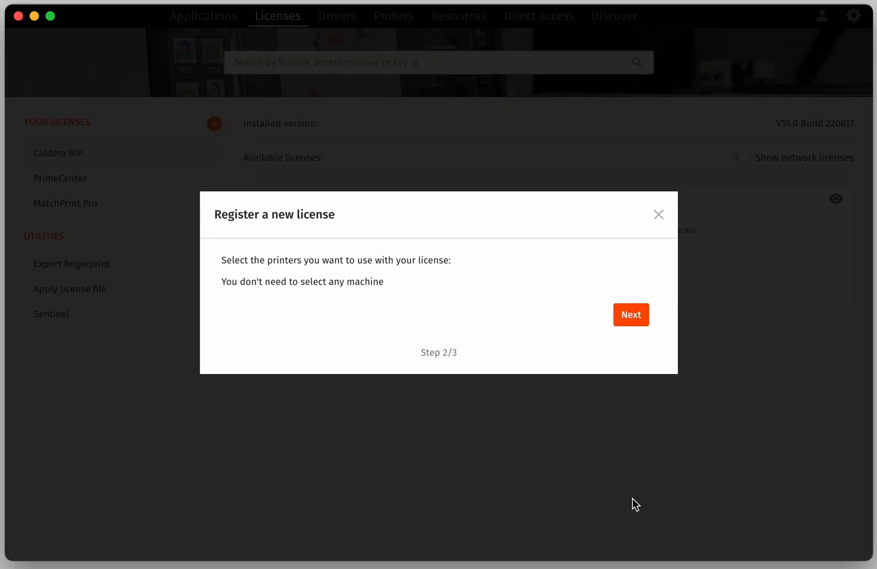
mouse_move(632, 328)
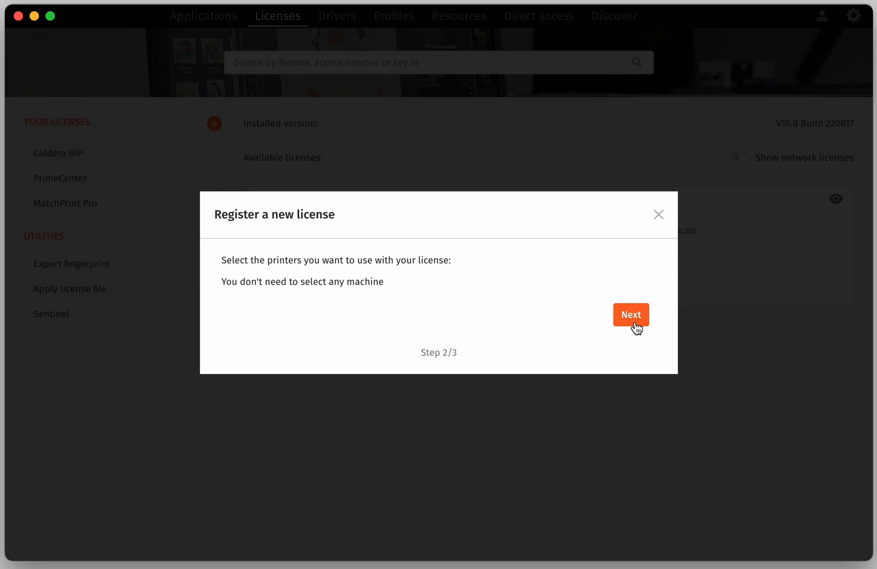
- Skip printer selection and activate the new license for this workstation
click(630, 314)
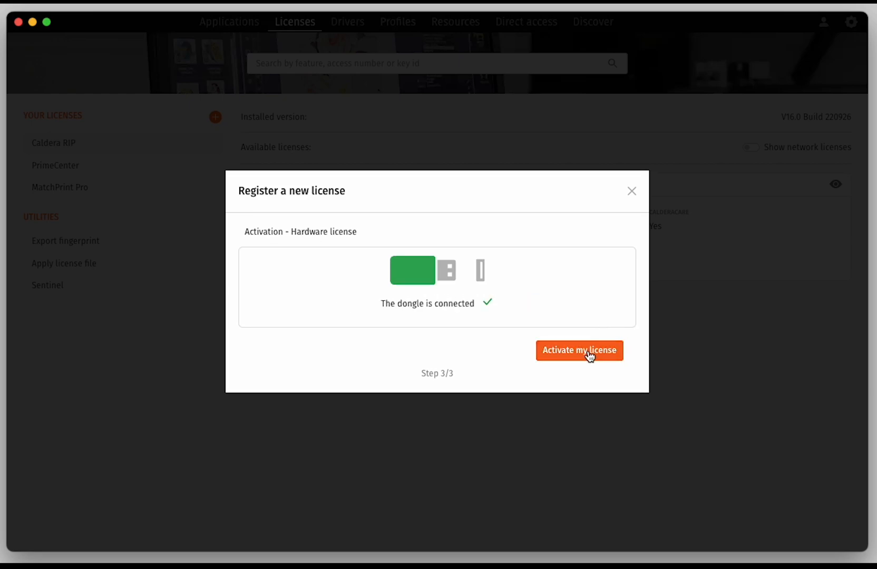
click(580, 351)
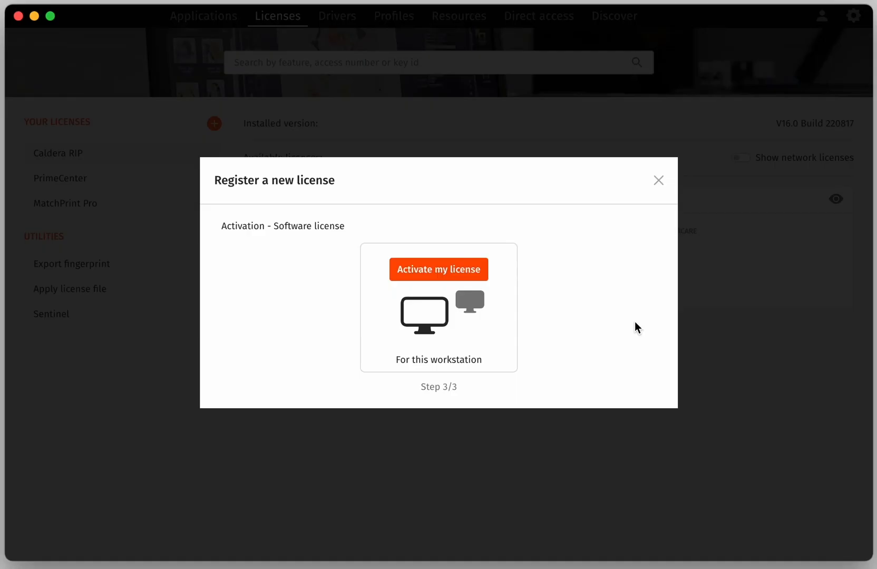
click(439, 269)
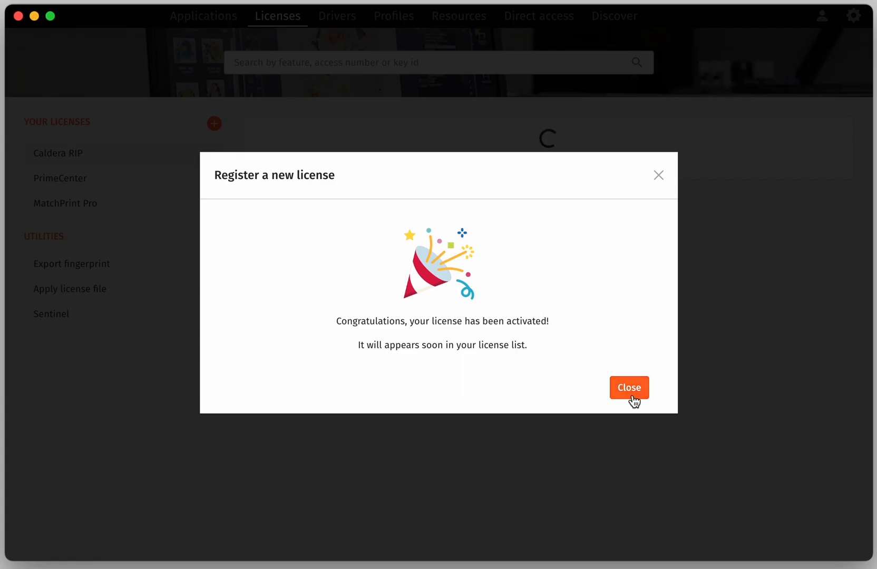
- Close the activation confirmation and return to the Applications overview after checking the second Caldera RIP license
click(629, 388)
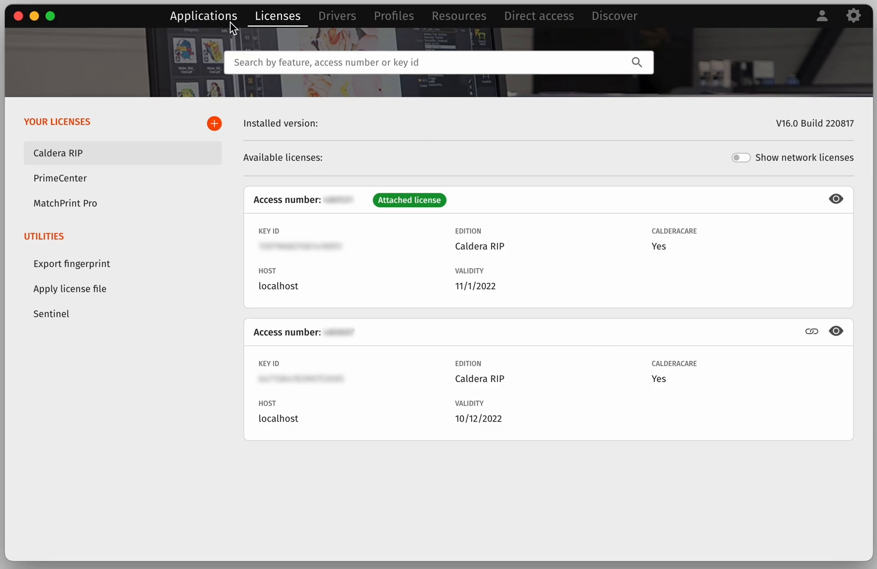
click(203, 16)
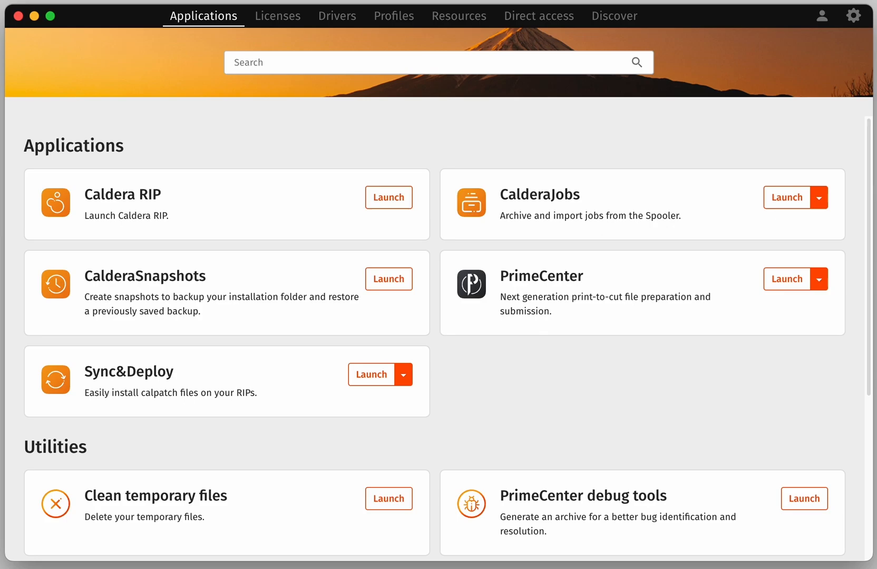